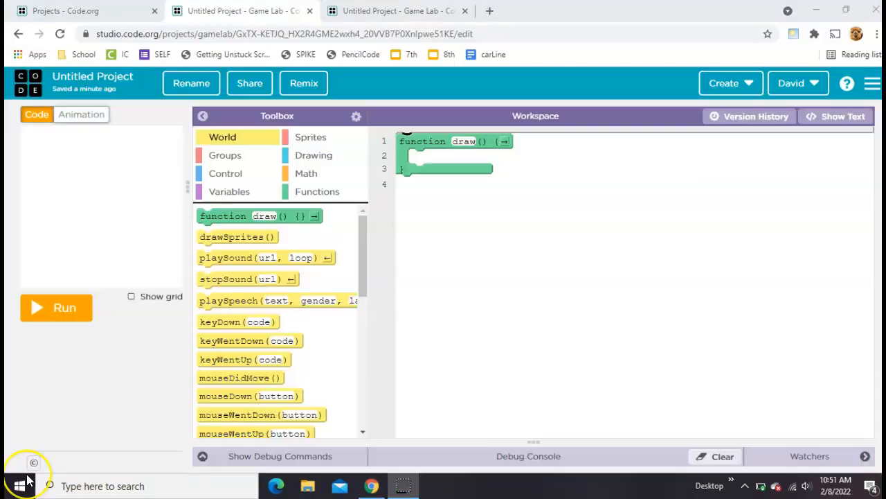
mouse_move(234, 179)
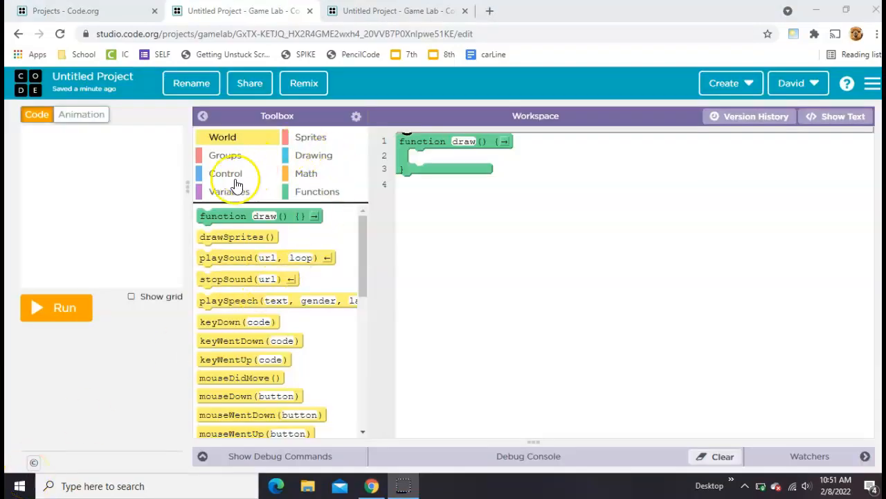
Declare var num = 0 above draw and add num = num + 0.001 inside draw.
click(228, 191)
text(num)
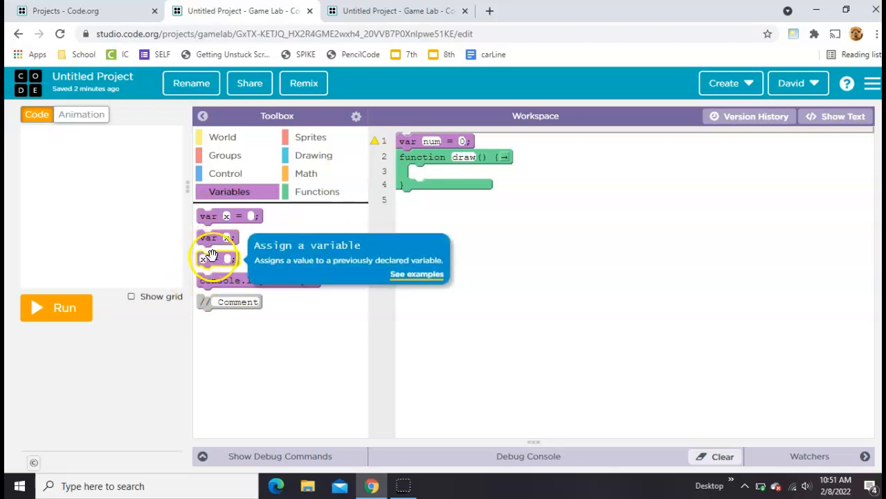
drag(219, 259, 427, 172)
text(num+0.001)
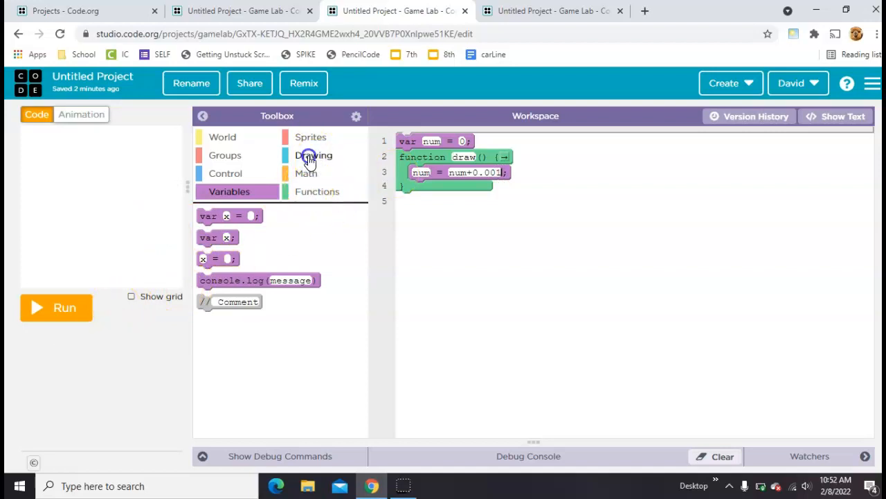
Inside draw, add background("yellow"), fill("blue"), a textSize call and text("text", 50, 200).
click(313, 155)
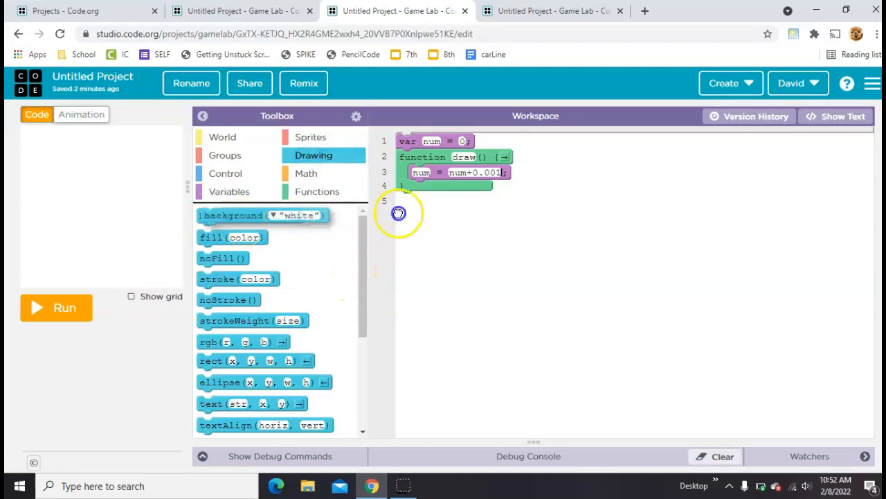
drag(262, 216, 471, 188)
text("yellow)
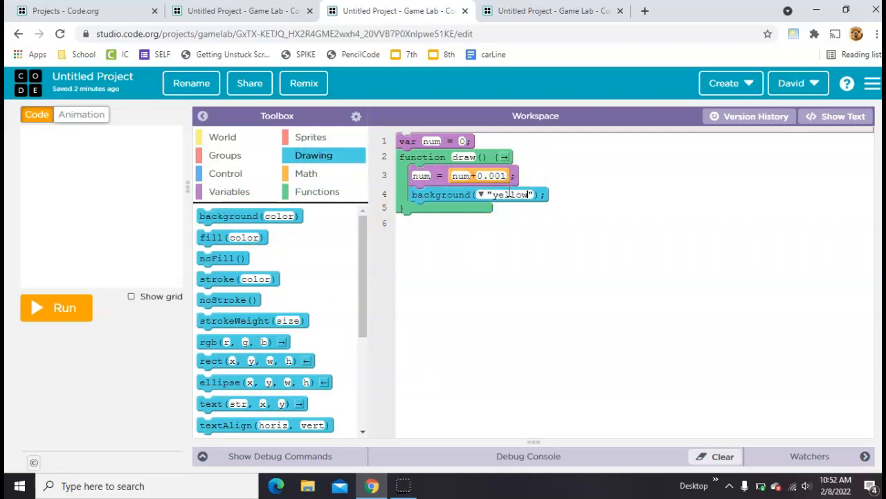
drag(233, 237, 443, 221)
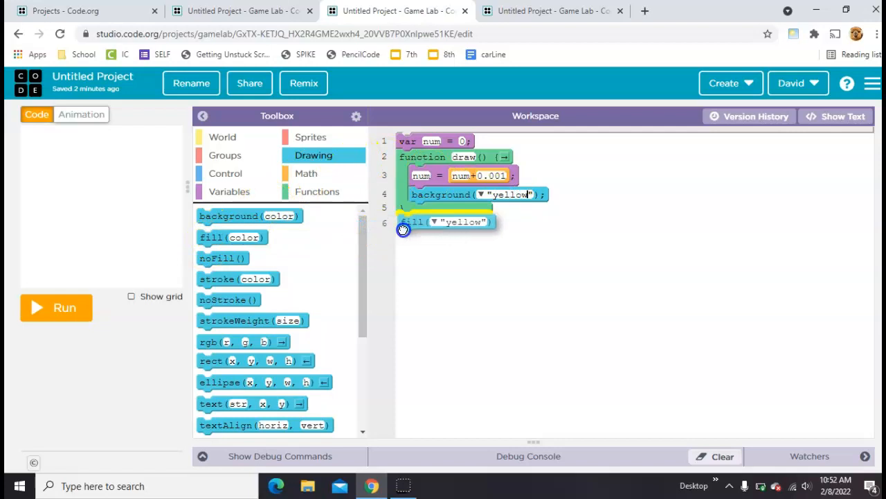
drag(416, 221, 422, 211)
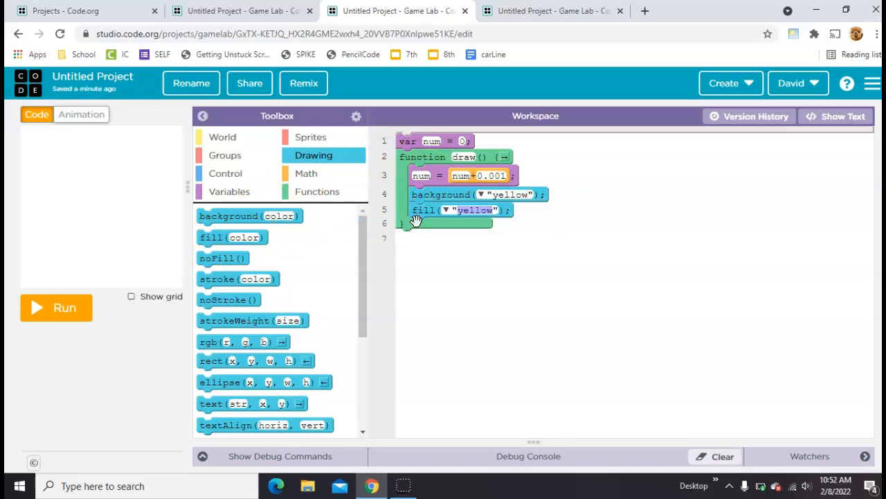
click(471, 210)
text(blue)
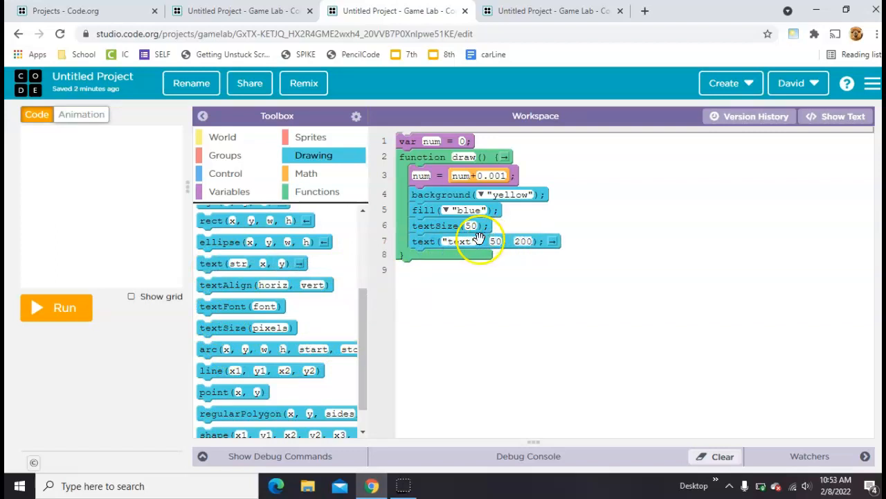
Set textSize to 100, draw num in the text call, and rerun so the counter climbs on yellow.
click(55, 307)
text(nu)
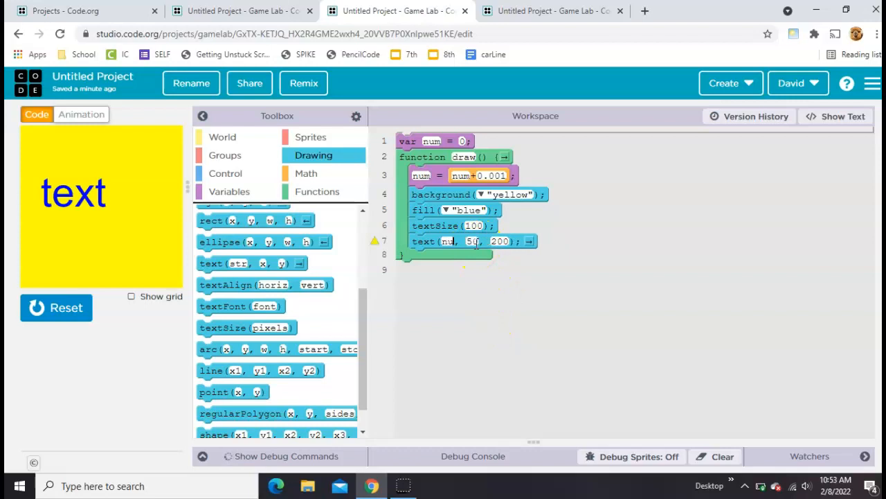
click(56, 308)
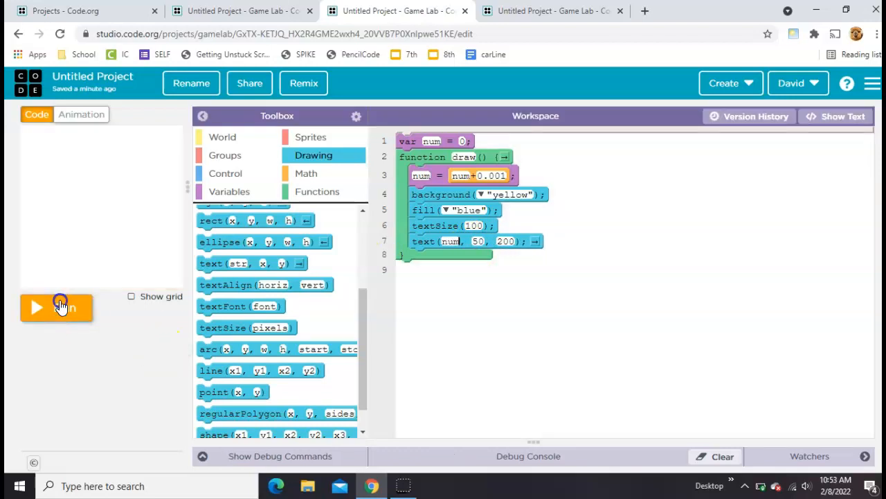
click(57, 307)
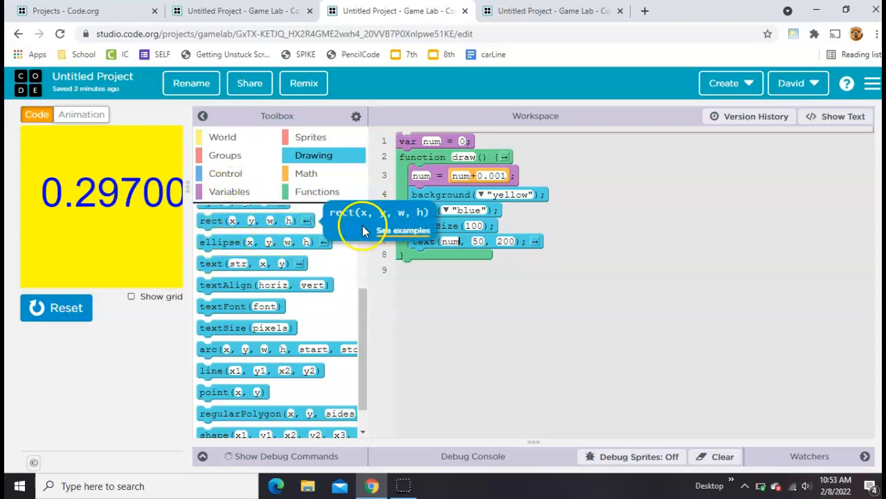
Add a second text call reading text(Math.round(num), 50, 200) using the Math blocks.
click(306, 173)
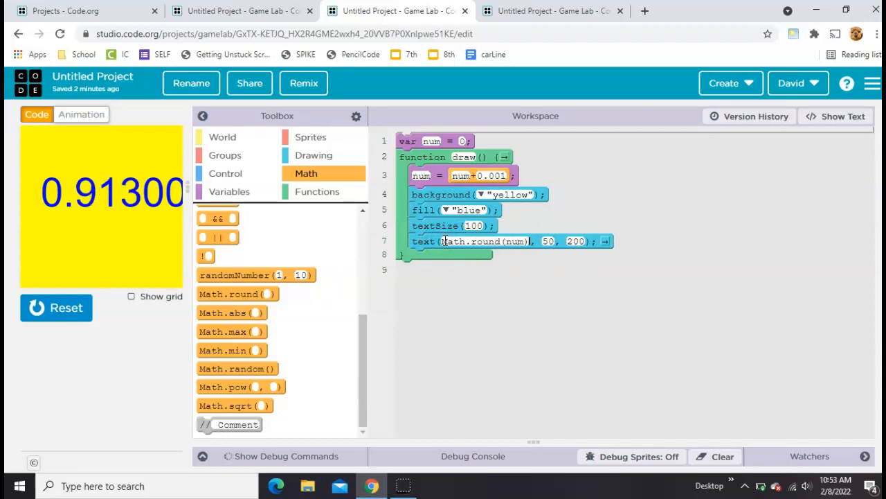
click(55, 307)
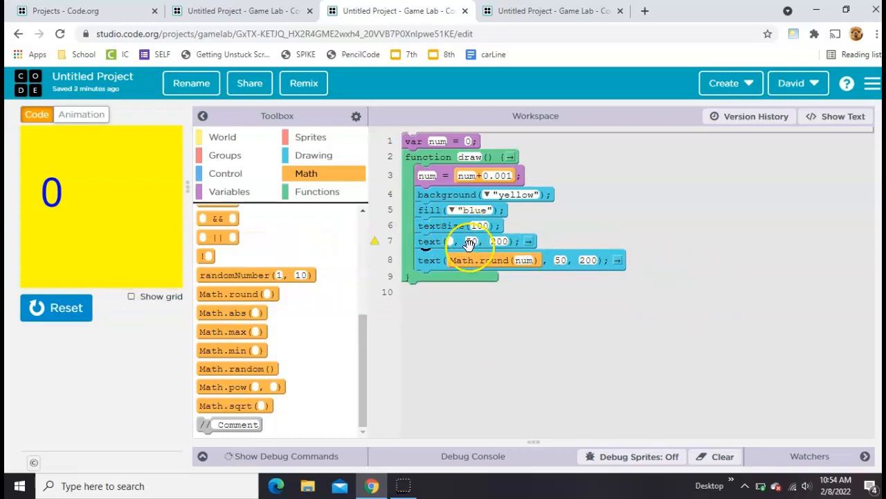
Move the rounded line to y 300 and change Math.round's argument to num*100.
click(452, 241)
text(num)
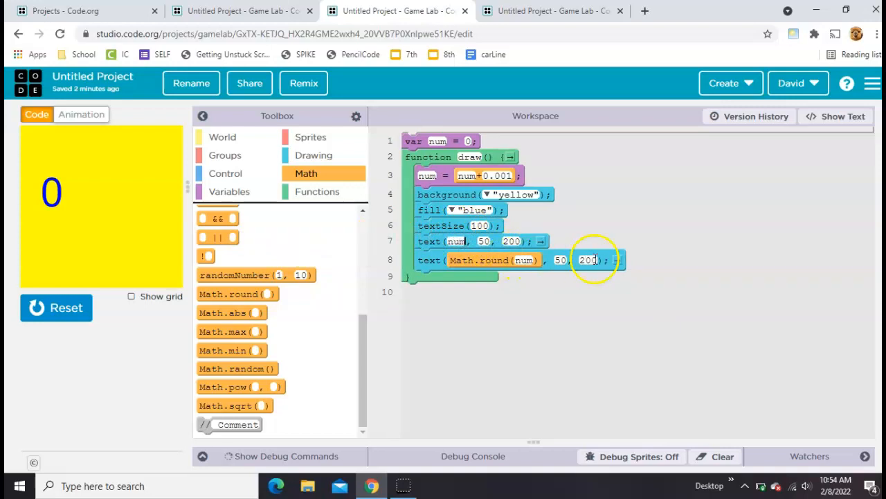
text(300)
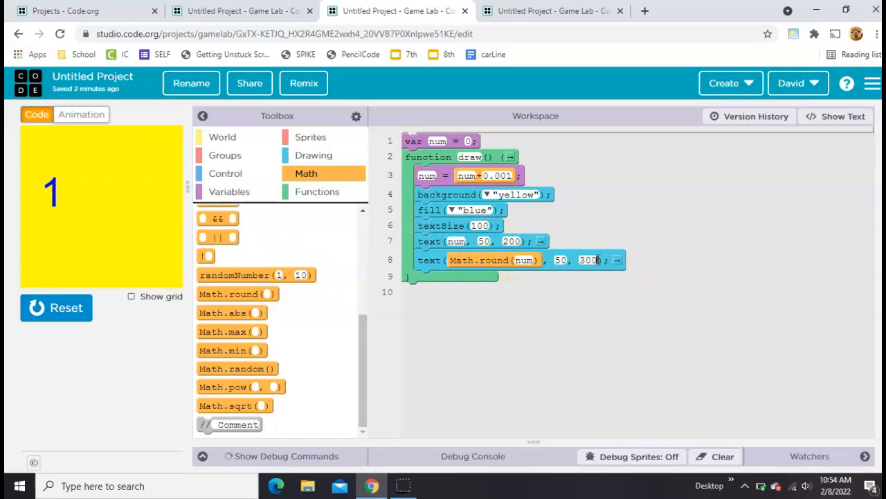
click(55, 307)
text(*100)
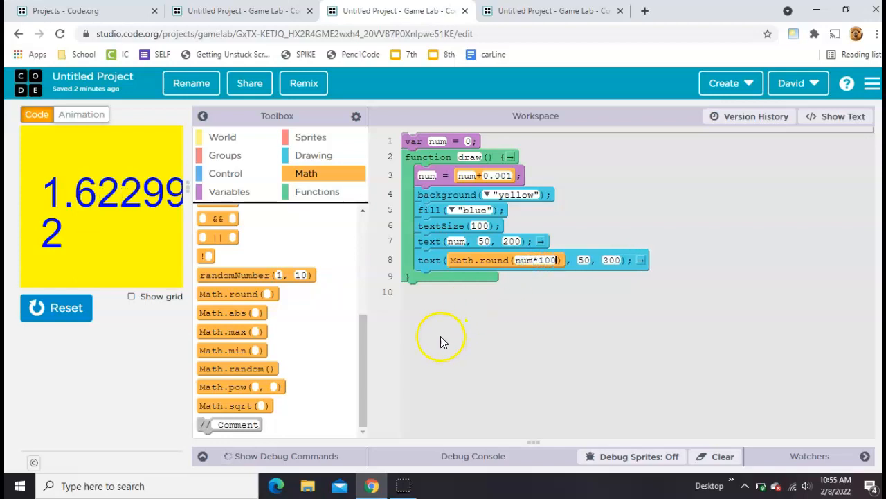
click(55, 307)
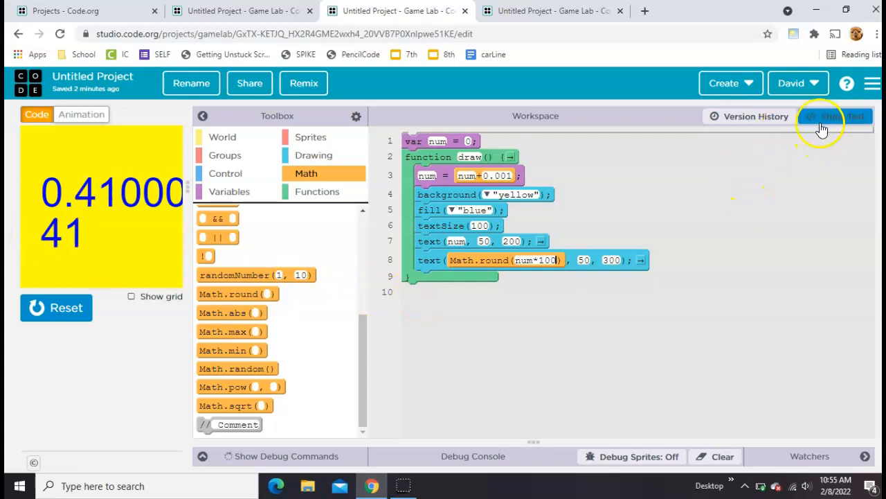
In text view, make line 8 read Math.round(num*100)/100, then return to blocks.
click(828, 116)
text(/100)
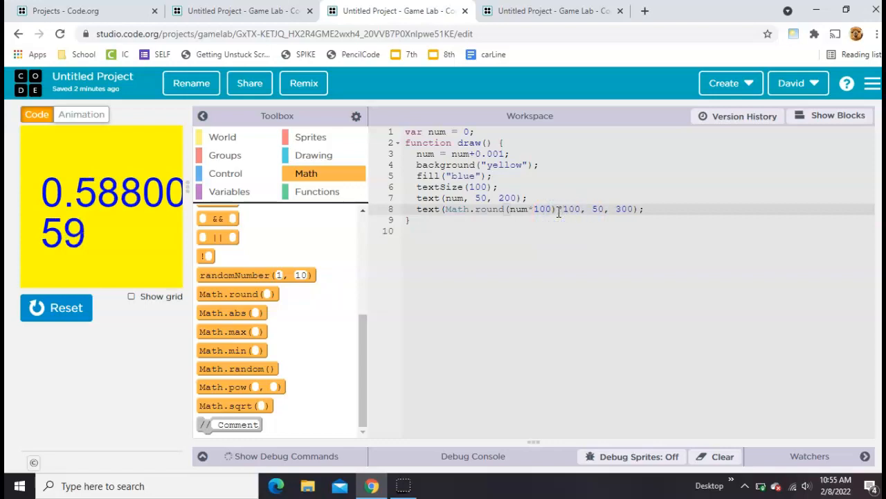
key(Backspace)
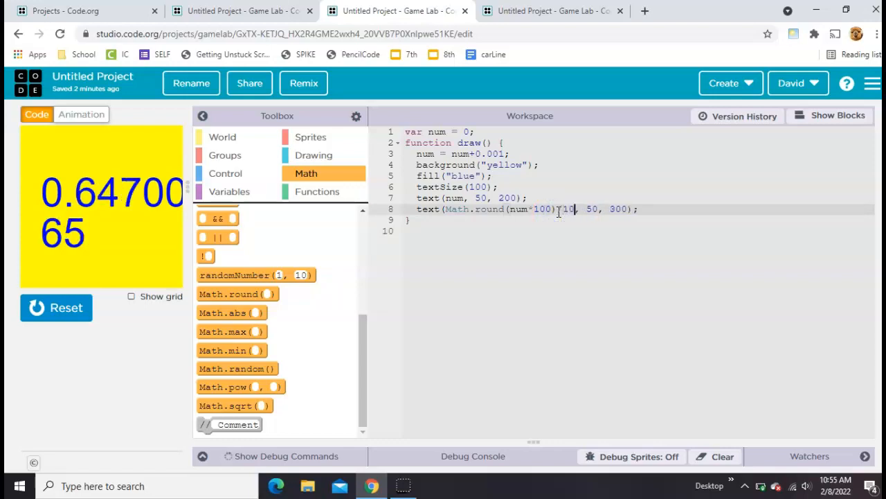
click(837, 115)
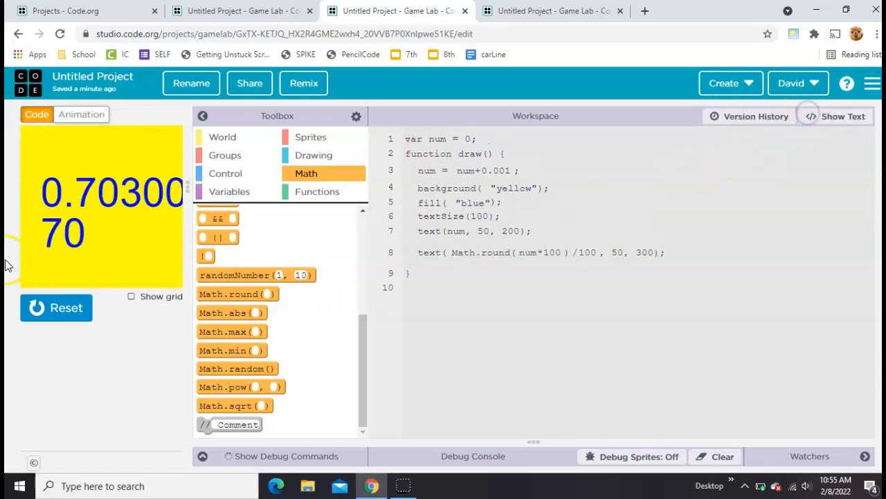
Reset and run again so the canvas shows 0.03700 above its two-decimal rounding 0.04.
click(842, 117)
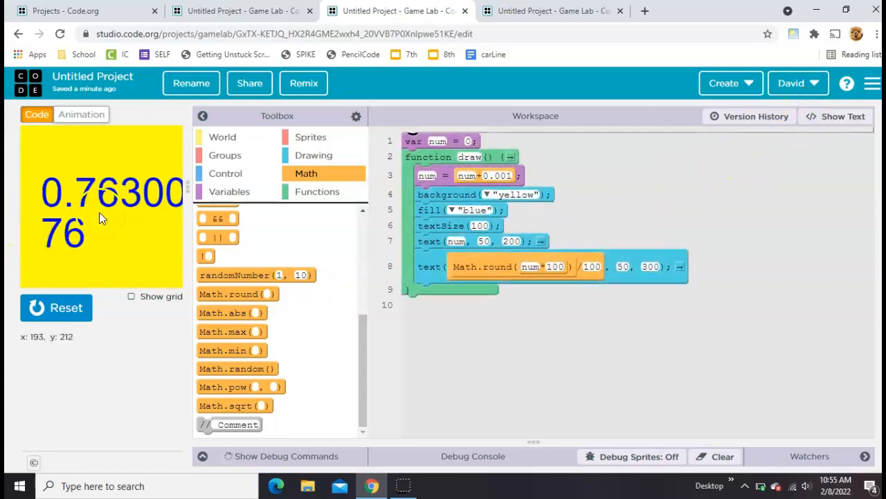
click(56, 308)
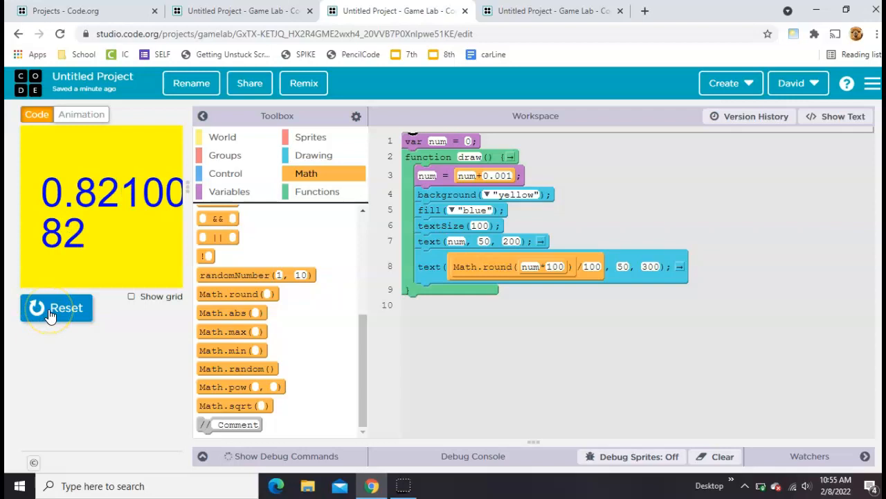
click(57, 307)
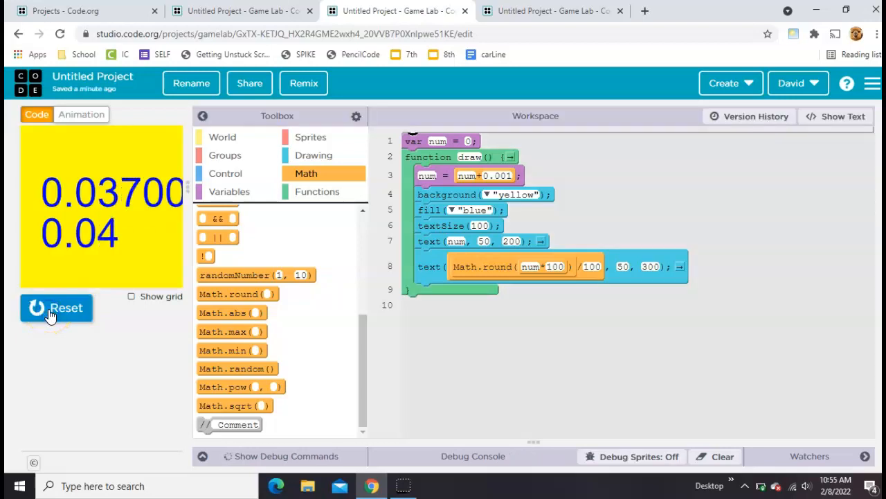